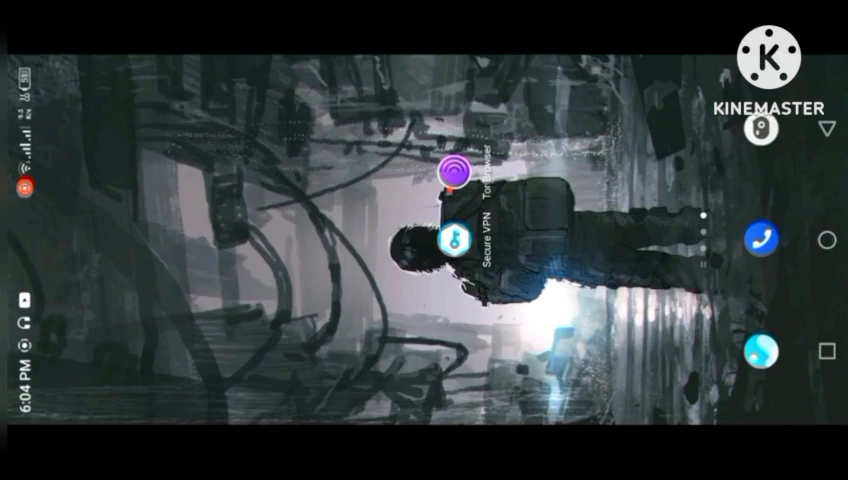
- Launch Tor Browser from the Android home screen
left_click(454, 240)
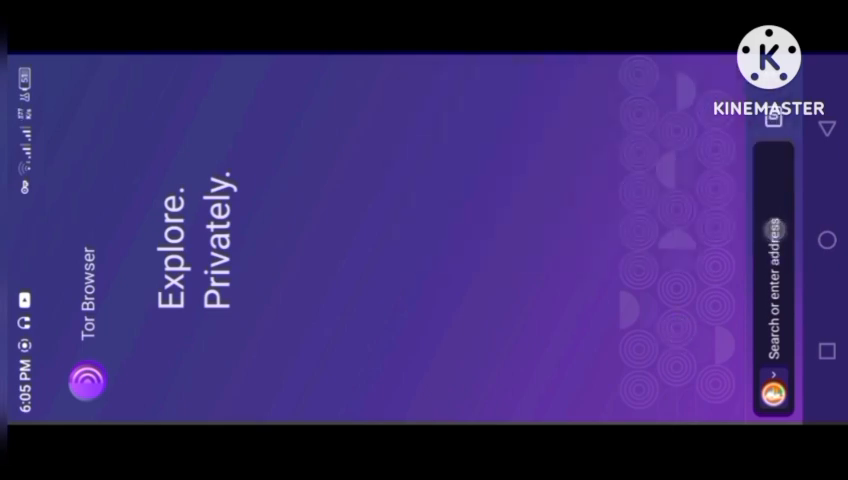
- Go to addons.mozilla.org from the Tor Browser address bar
left_click(775, 270)
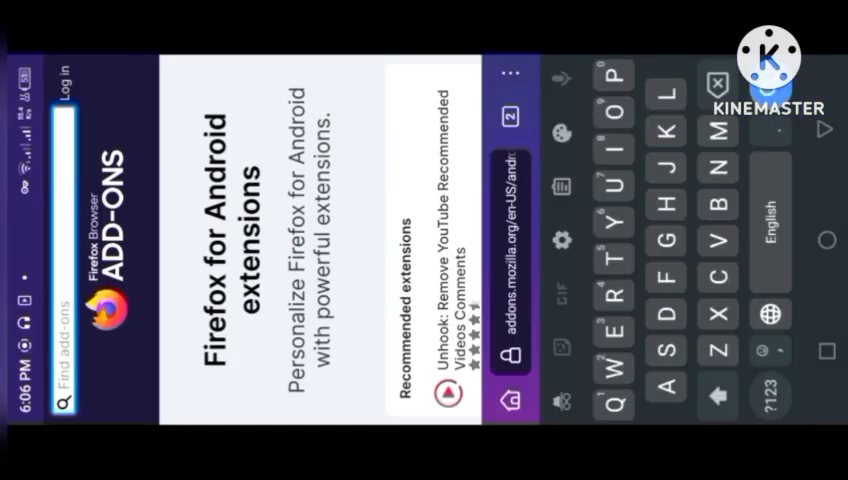
- Search the Firefox add-ons site for 'VPN' to list the 21 matching extensions
type("v")
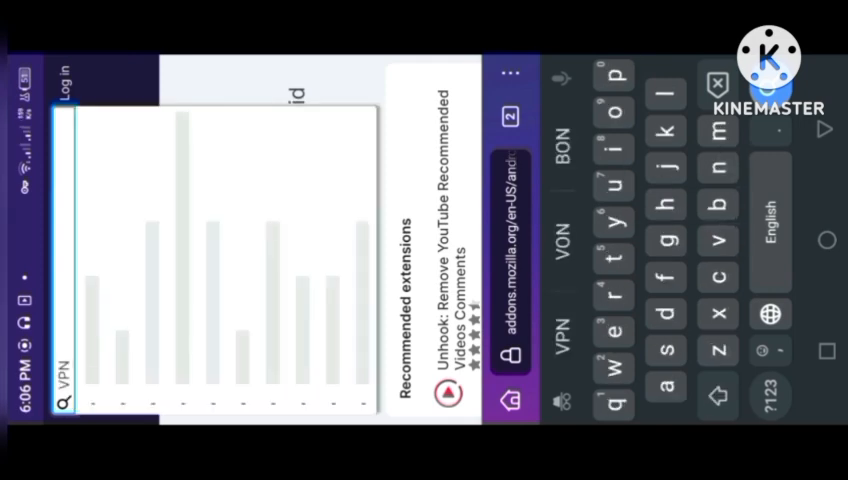
key("Enter")
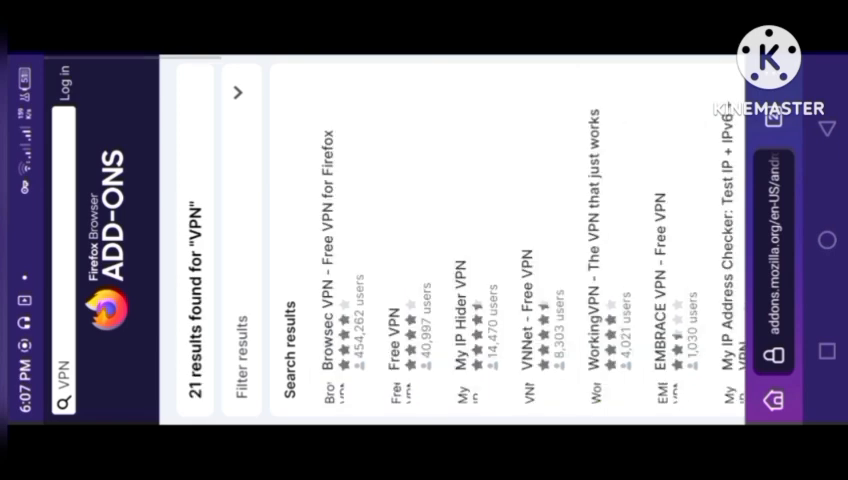